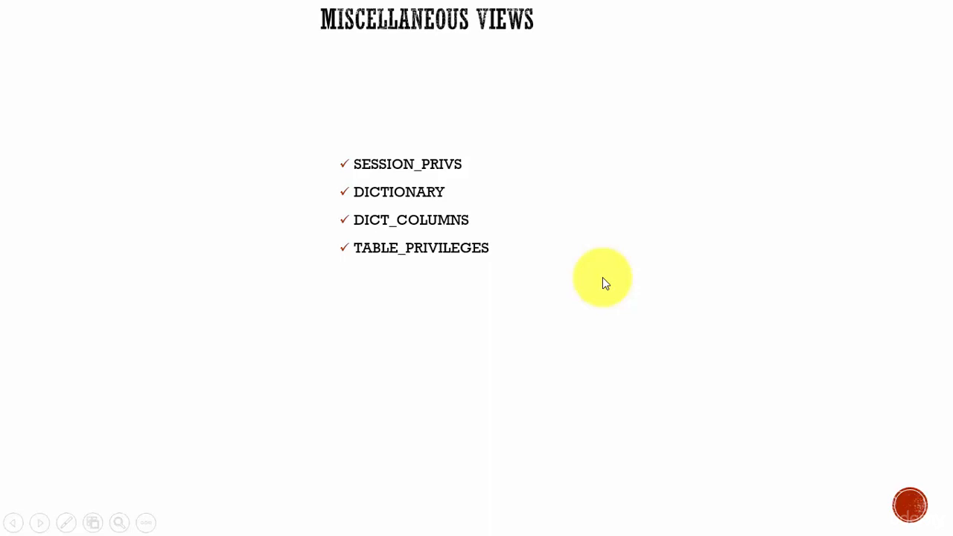
mouse_move(408, 127)
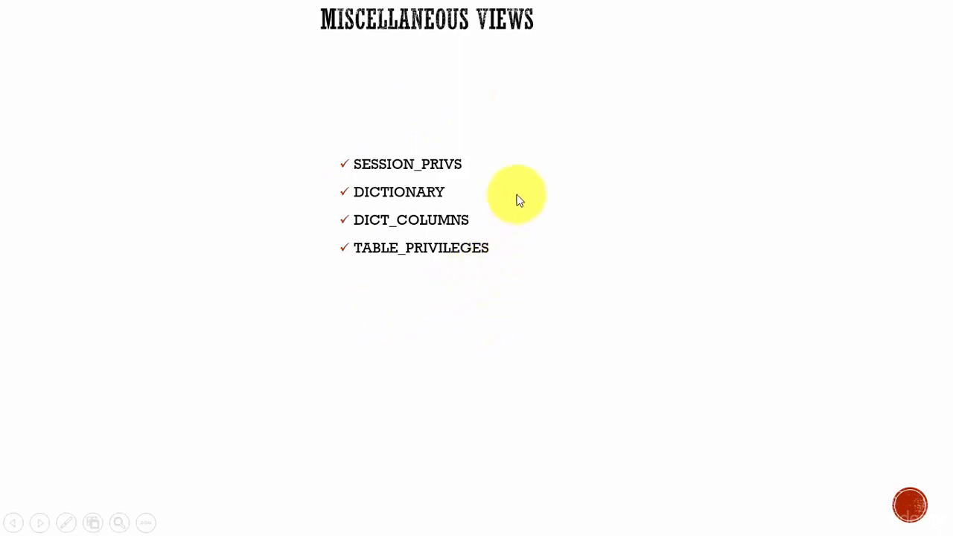
mouse_move(372, 298)
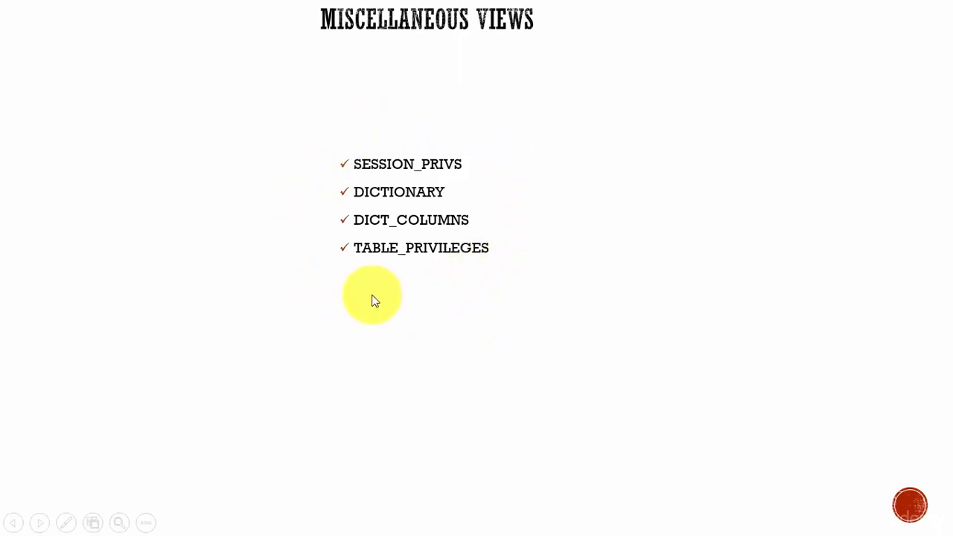
mouse_move(439, 188)
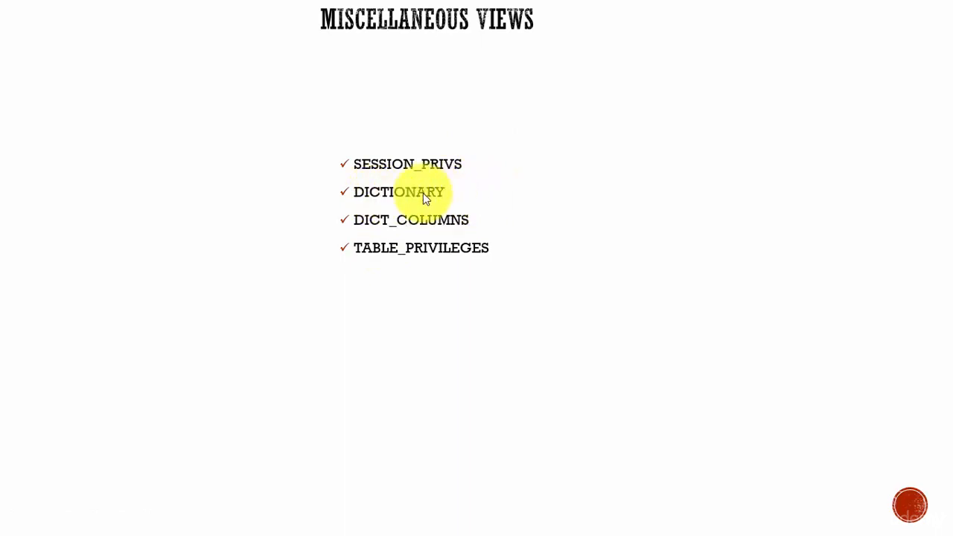
mouse_move(466, 180)
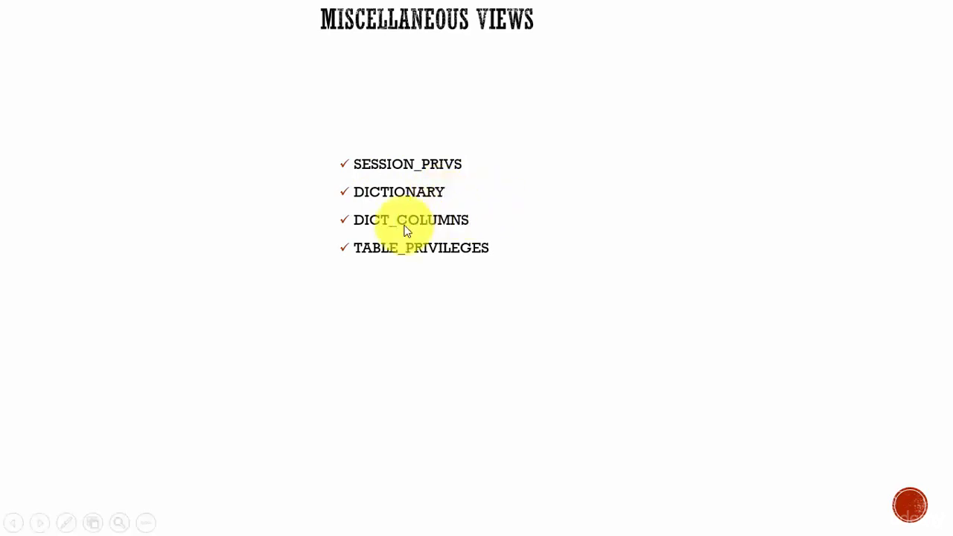
mouse_move(452, 229)
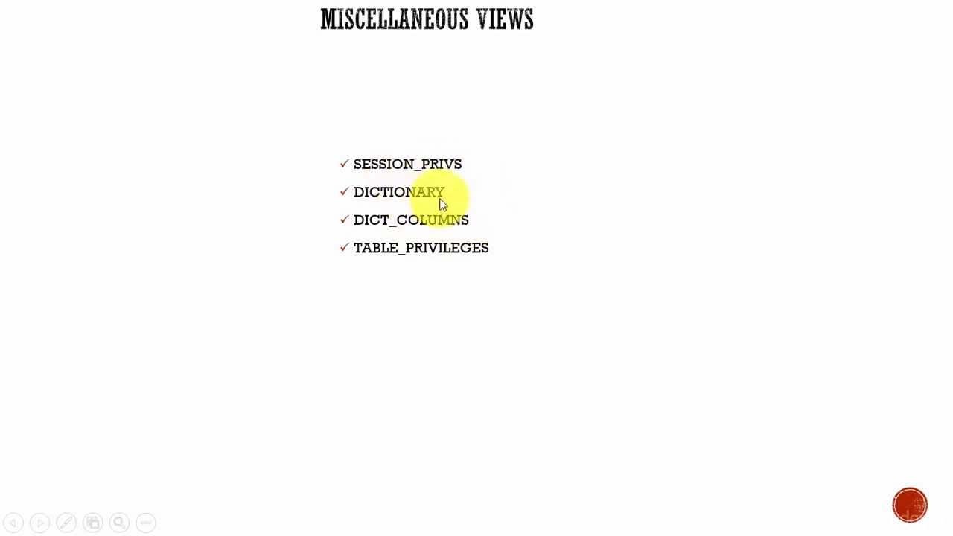
mouse_move(391, 234)
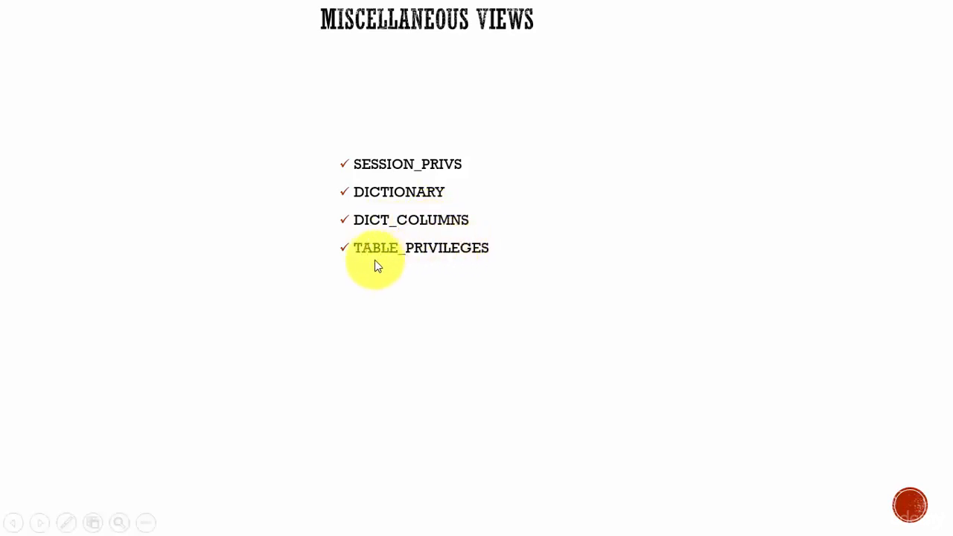
mouse_move(499, 266)
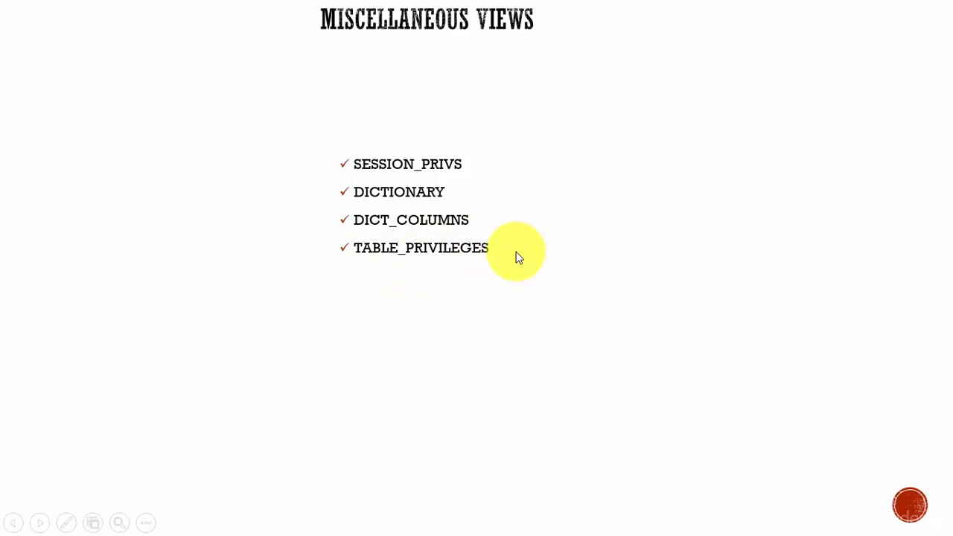
mouse_move(485, 295)
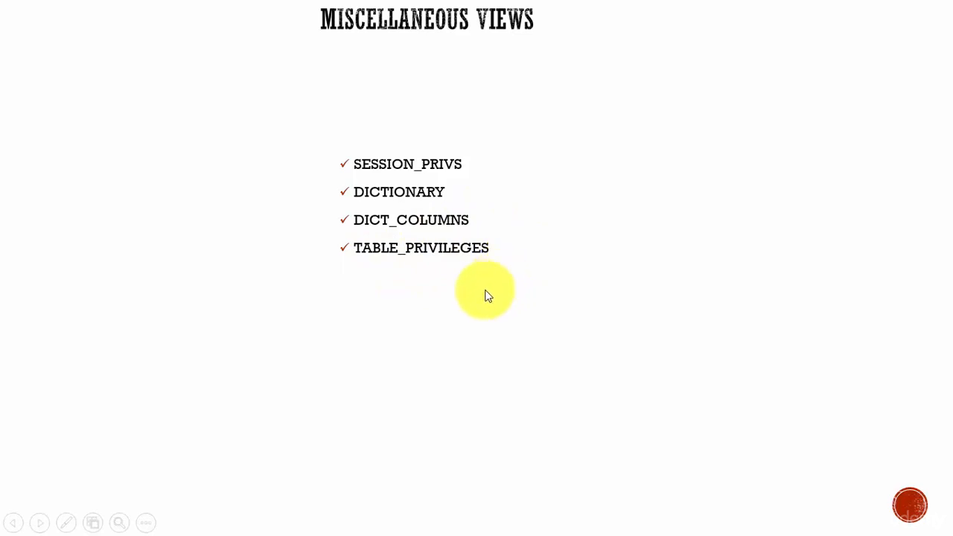
mouse_move(500, 184)
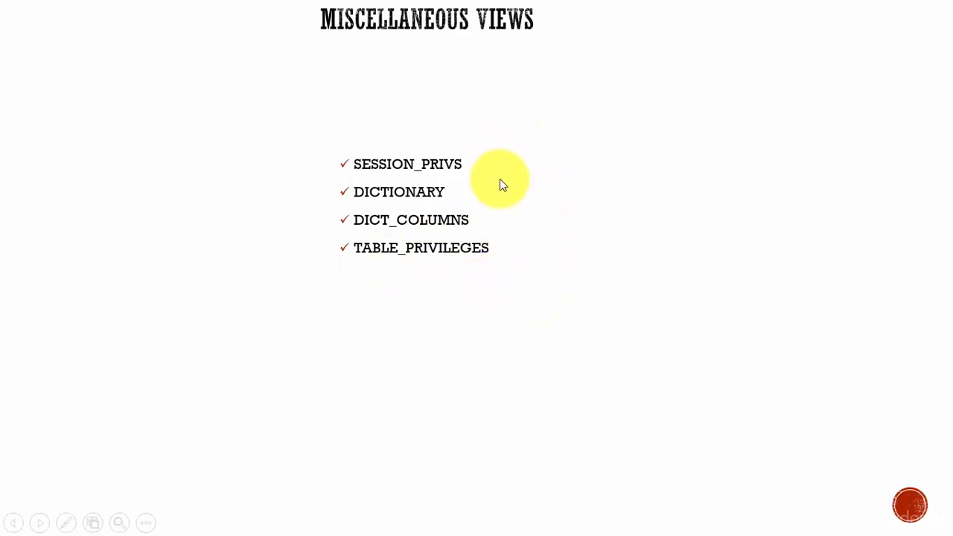
mouse_move(497, 257)
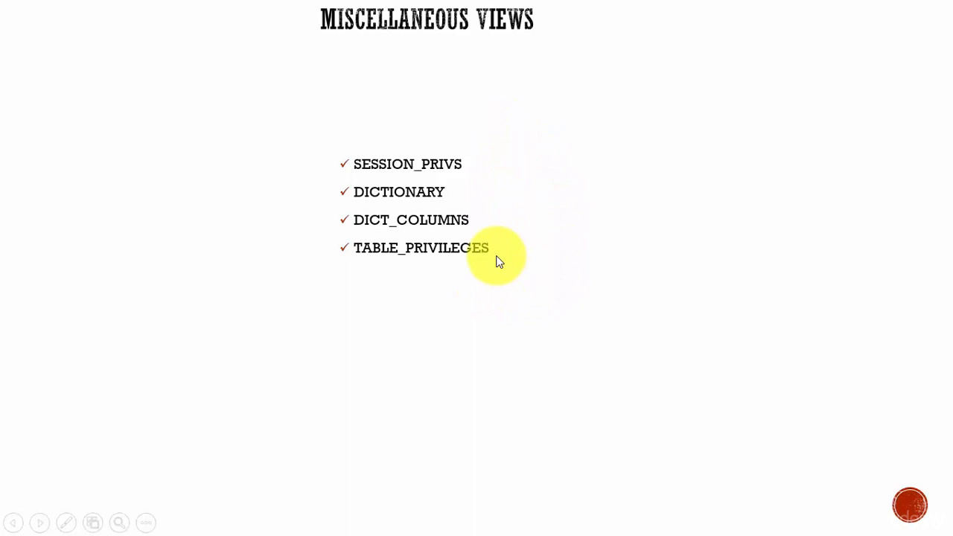